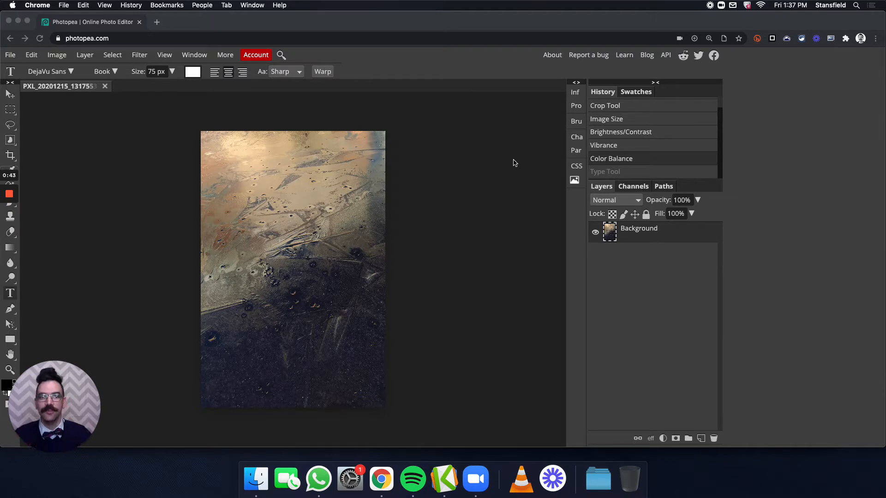
pyautogui.moveTo(619, 123)
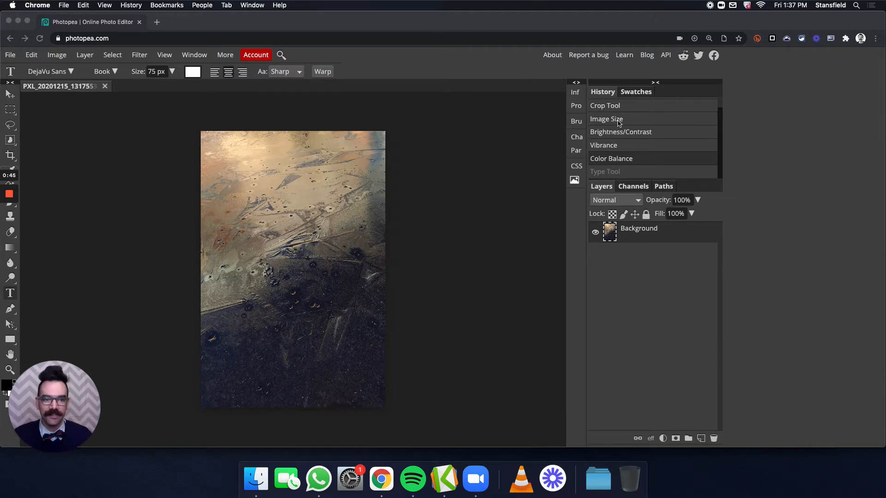
pyautogui.moveTo(604, 135)
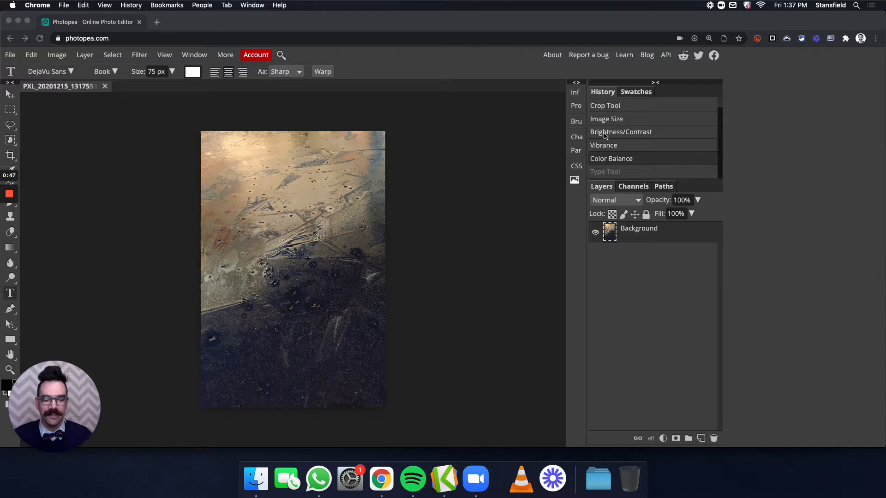
pyautogui.moveTo(590, 153)
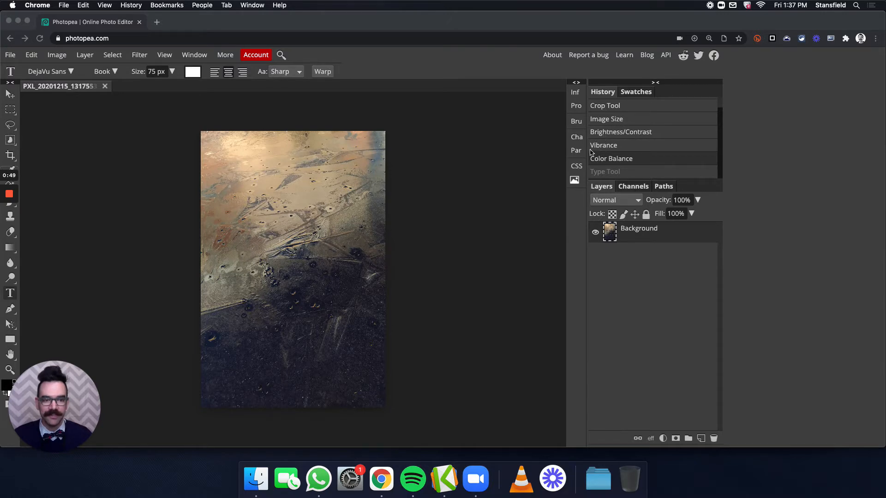
pyautogui.moveTo(626, 162)
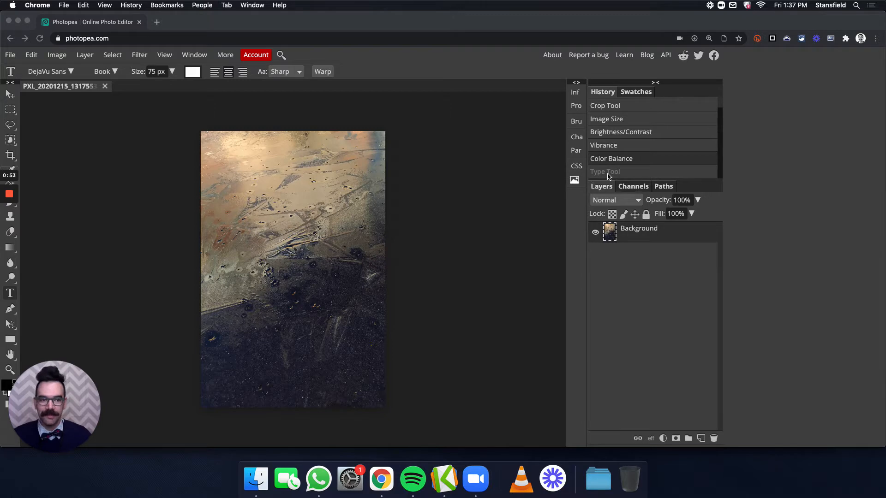
pyautogui.moveTo(601, 160)
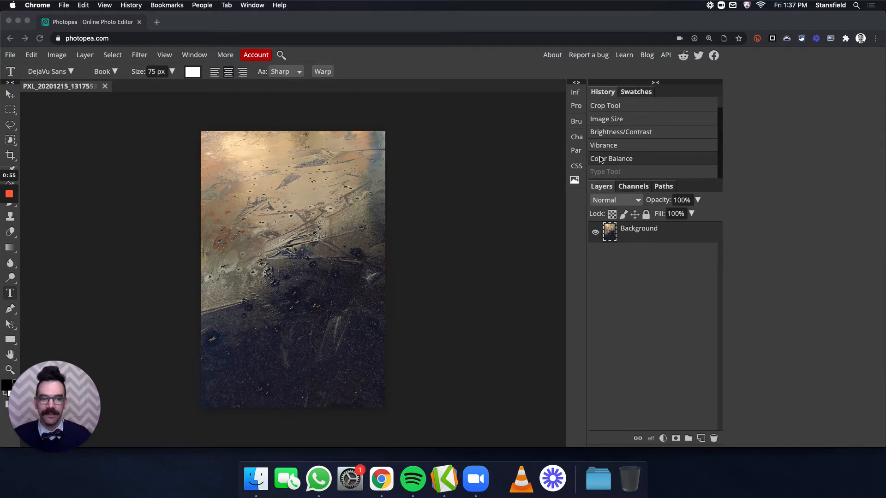
pyautogui.moveTo(615, 166)
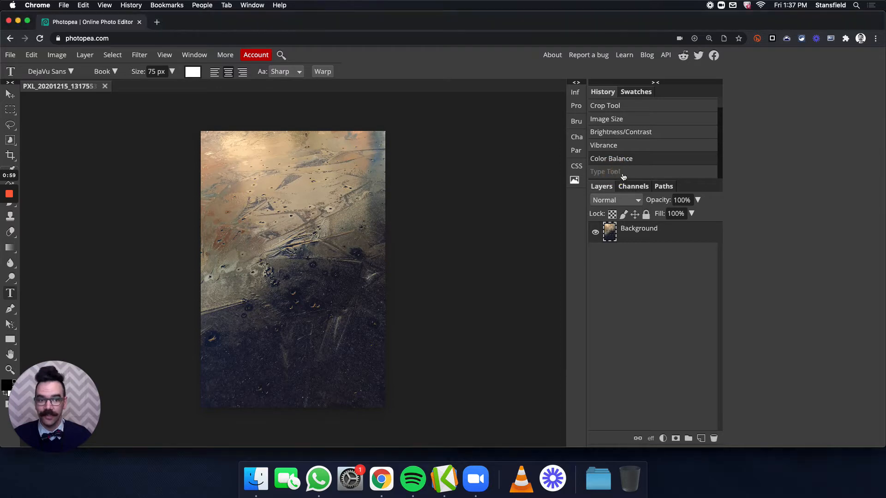
# Apply Image Size of 4 in width, 6 in height at 300 DPI.
pyautogui.write('Photo by Mr. Stansfield')
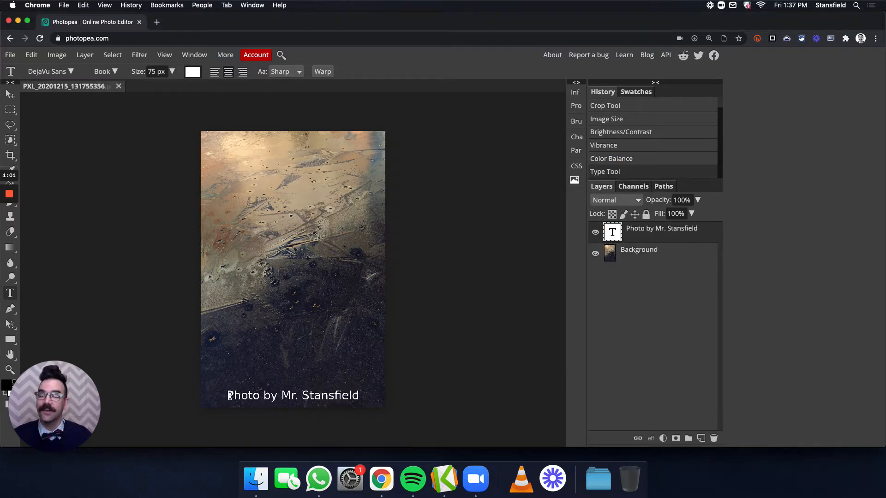
pyautogui.moveTo(353, 378)
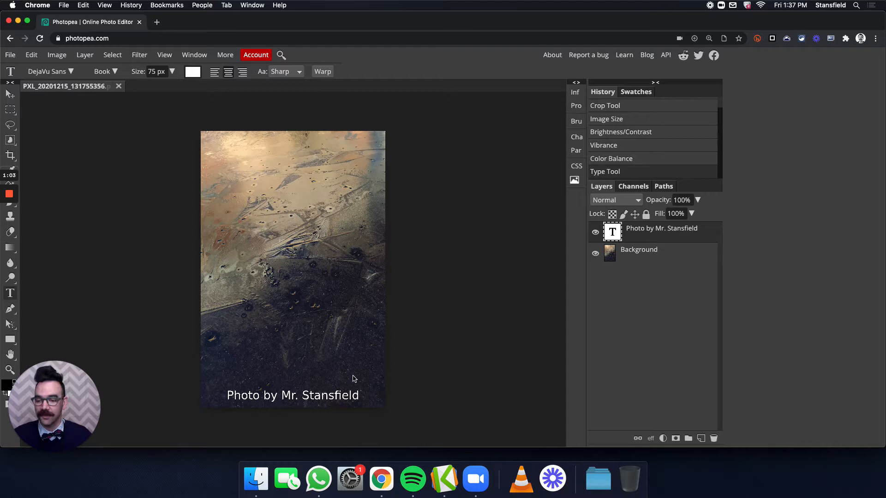
pyautogui.moveTo(502, 214)
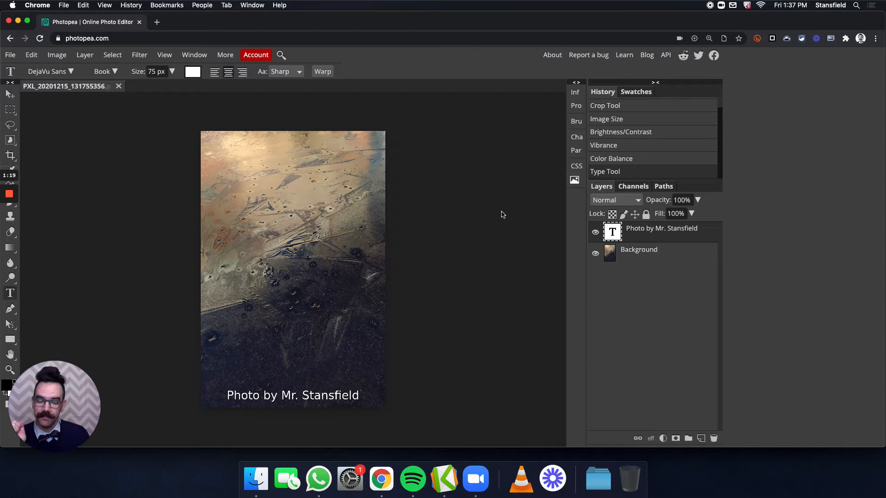
pyautogui.moveTo(656, 162)
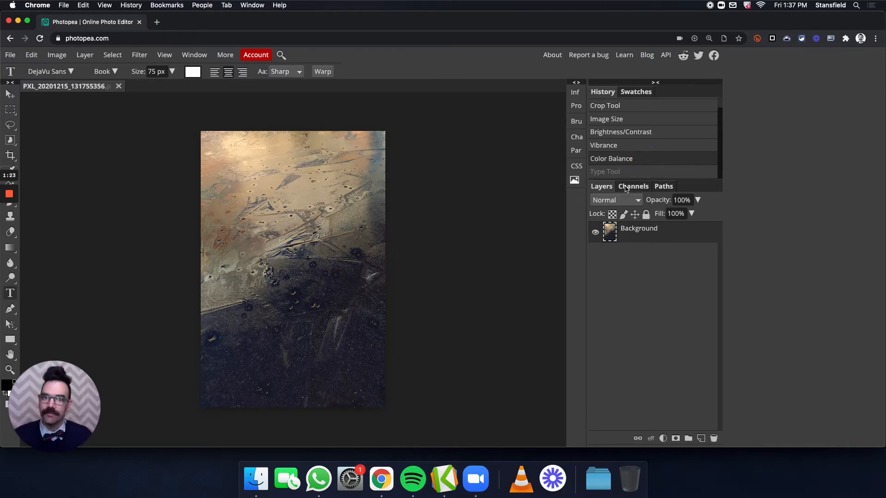
pyautogui.moveTo(490, 196)
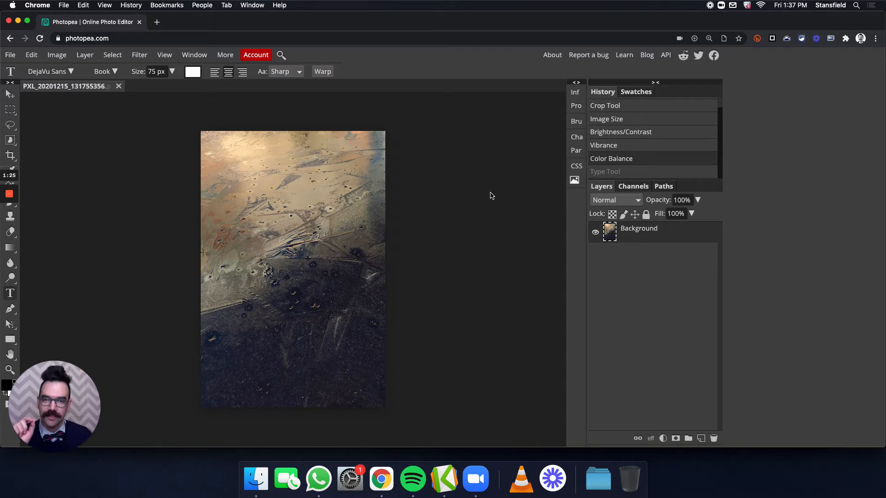
pyautogui.moveTo(498, 188)
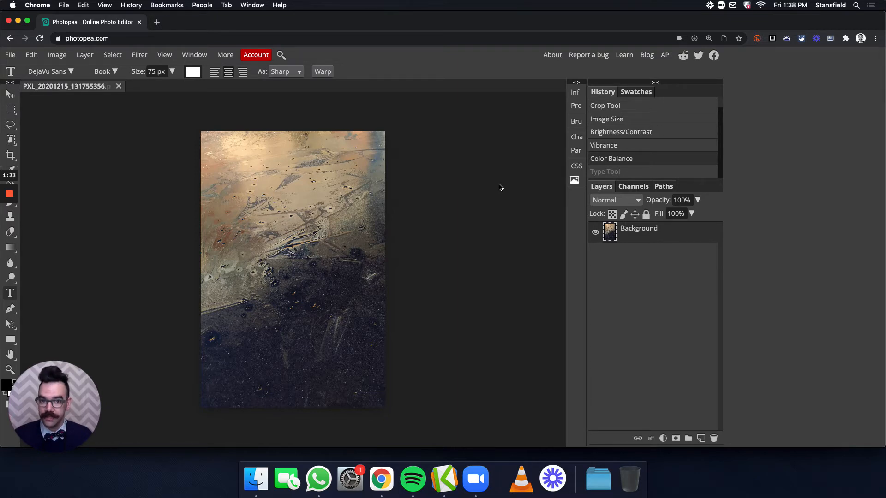
pyautogui.moveTo(321, 43)
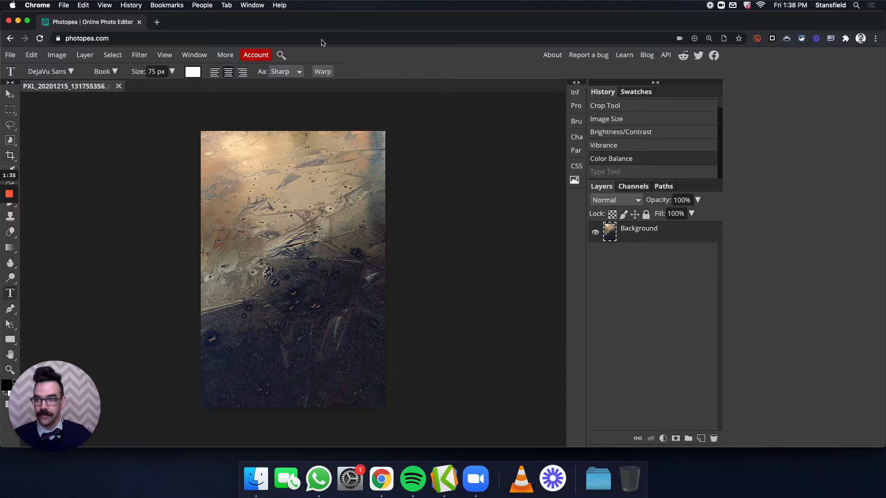
pyautogui.click(56, 55)
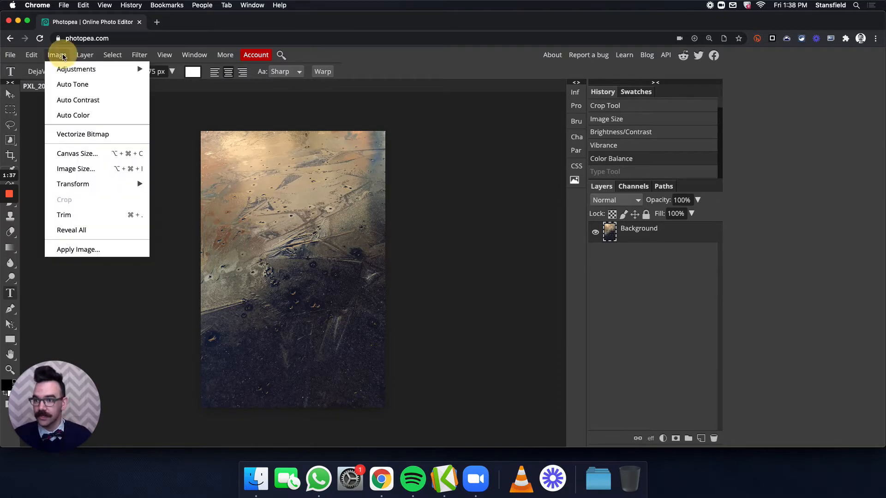
pyautogui.click(75, 168)
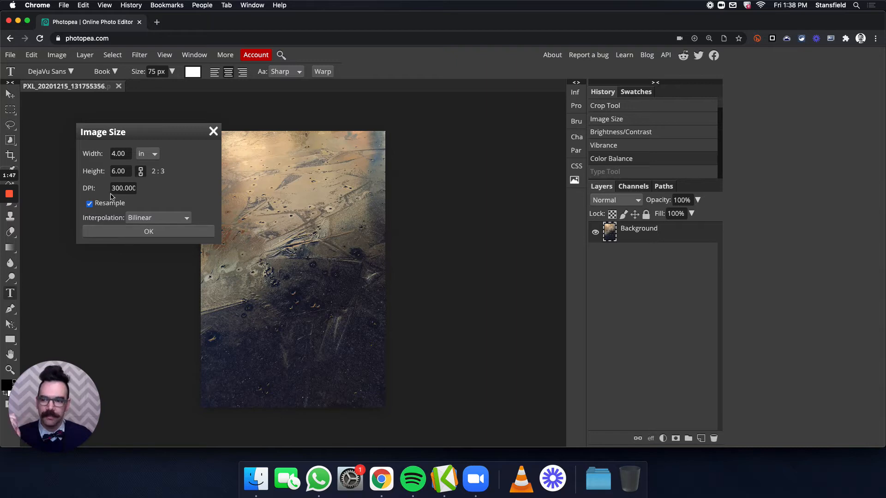
pyautogui.moveTo(161, 211)
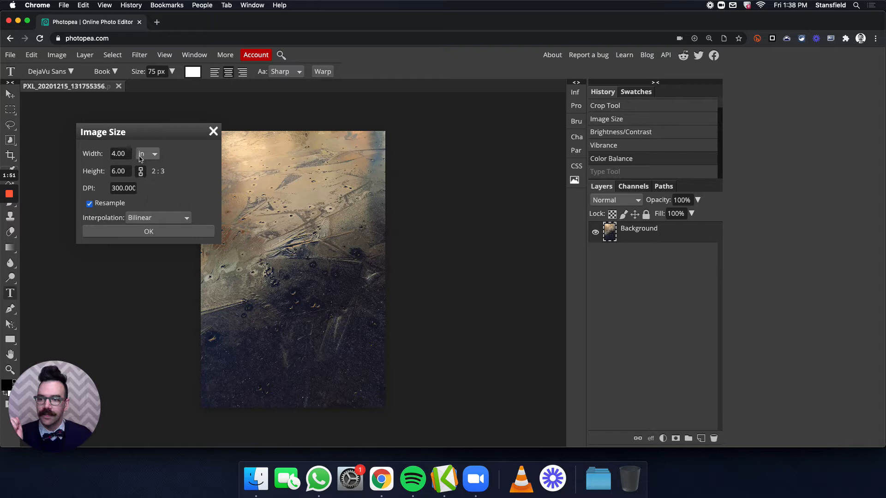
pyautogui.moveTo(158, 201)
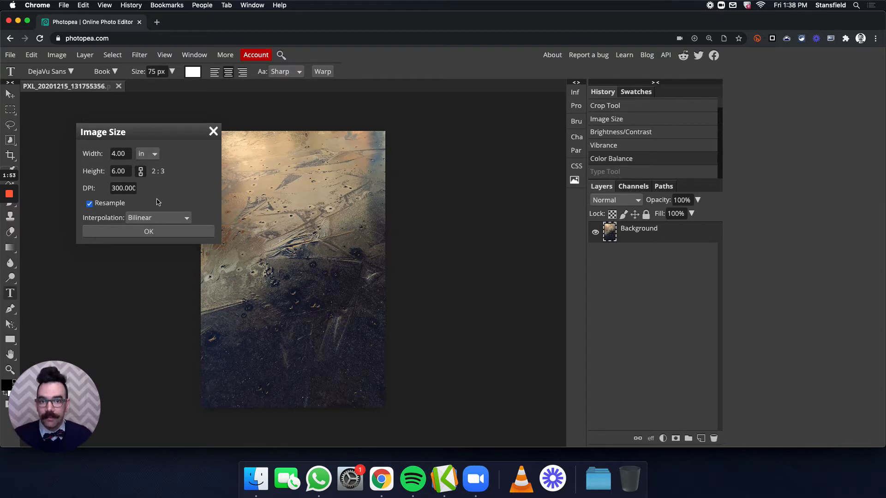
pyautogui.moveTo(161, 210)
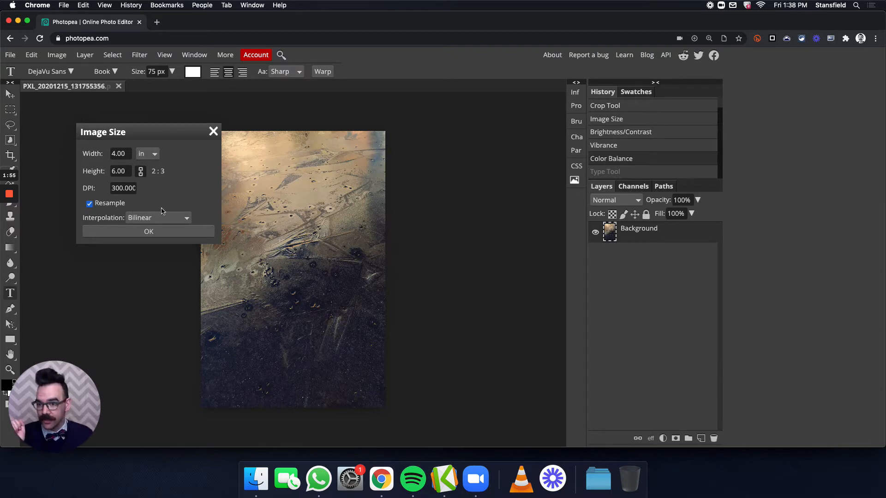
pyautogui.click(148, 231)
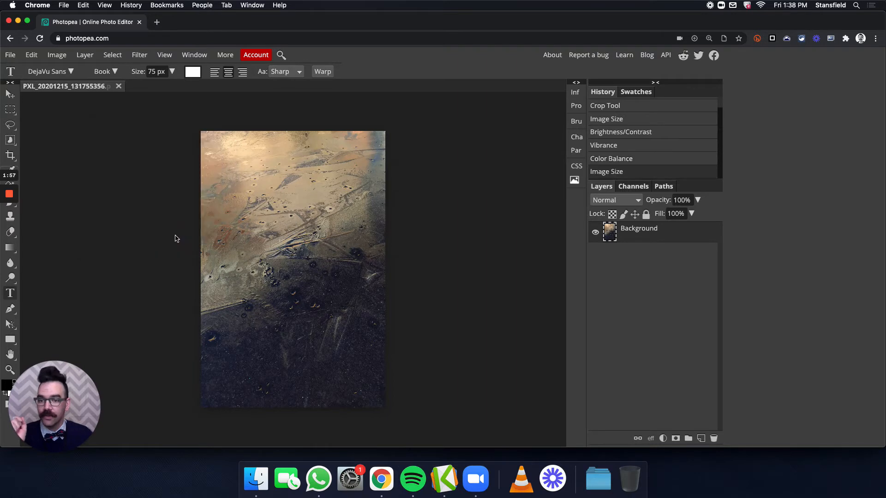
pyautogui.moveTo(200, 239)
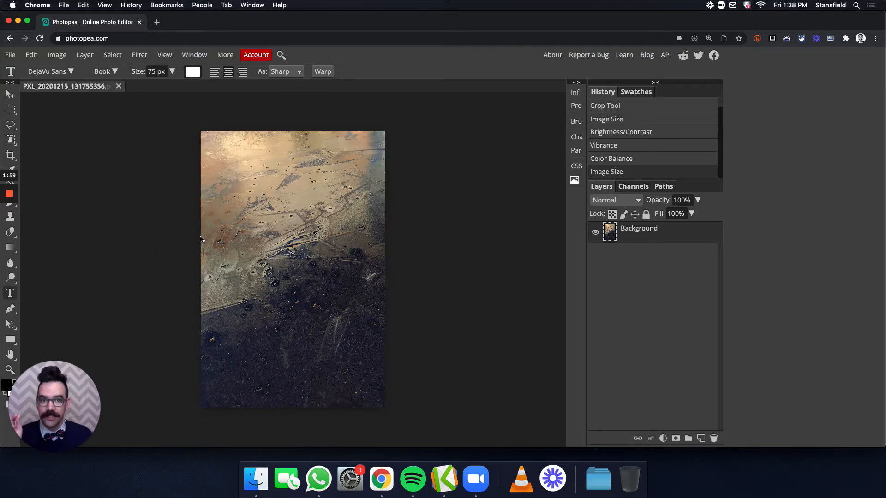
pyautogui.moveTo(195, 244)
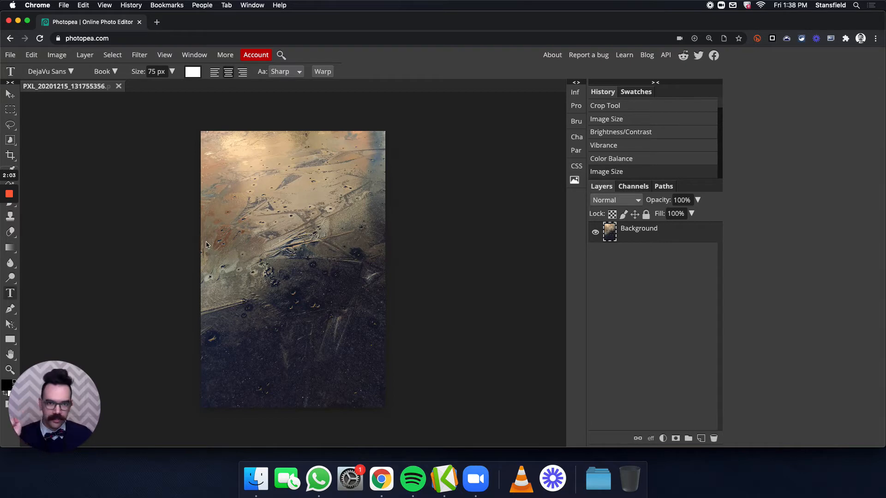
pyautogui.moveTo(198, 250)
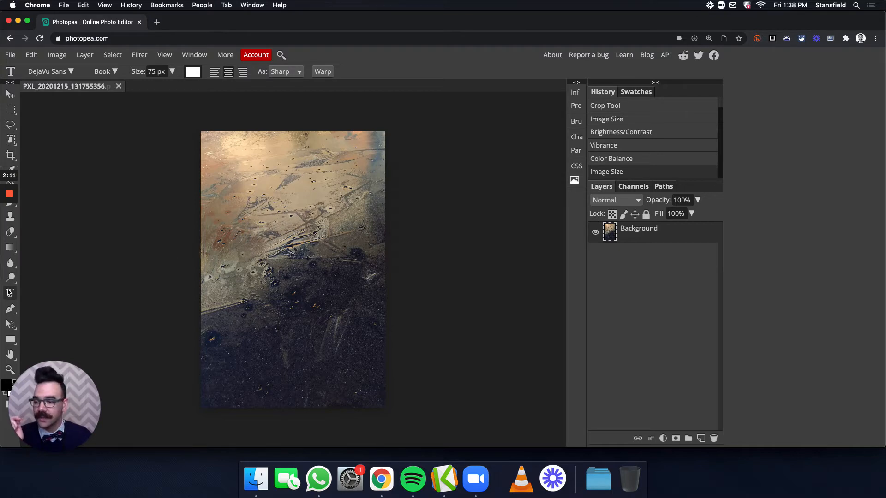
pyautogui.moveTo(9, 293)
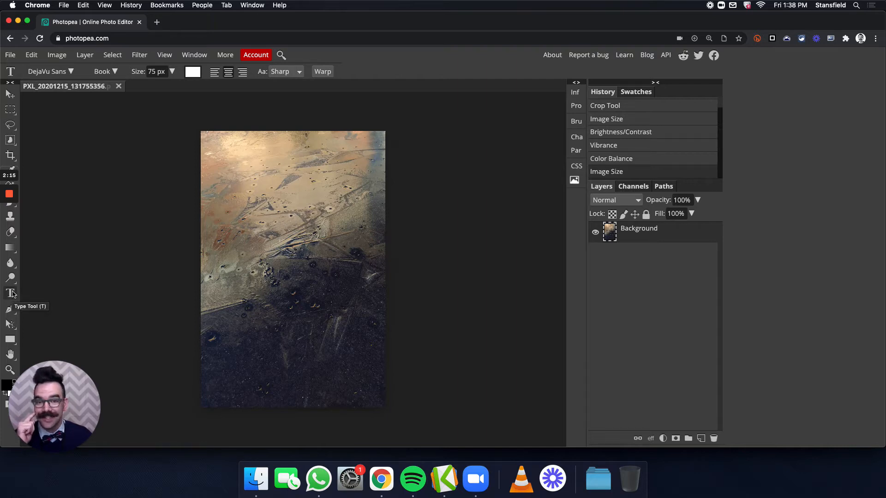
pyautogui.click(10, 294)
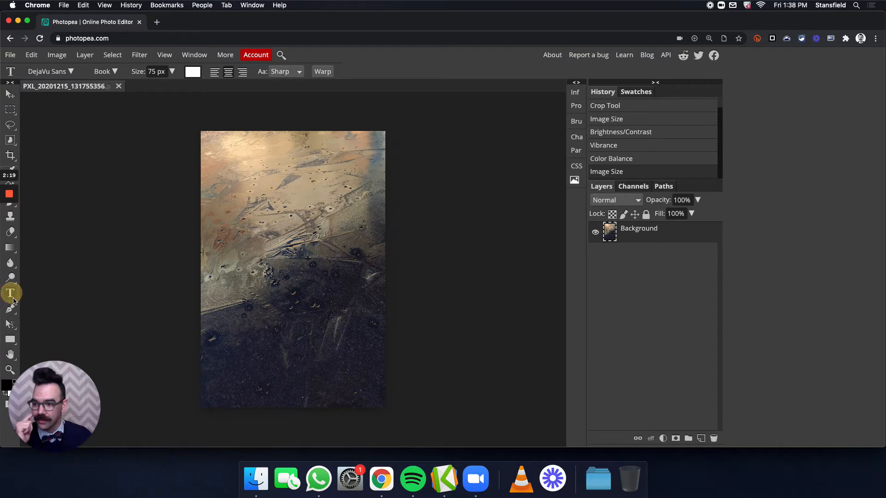
pyautogui.moveTo(10, 293)
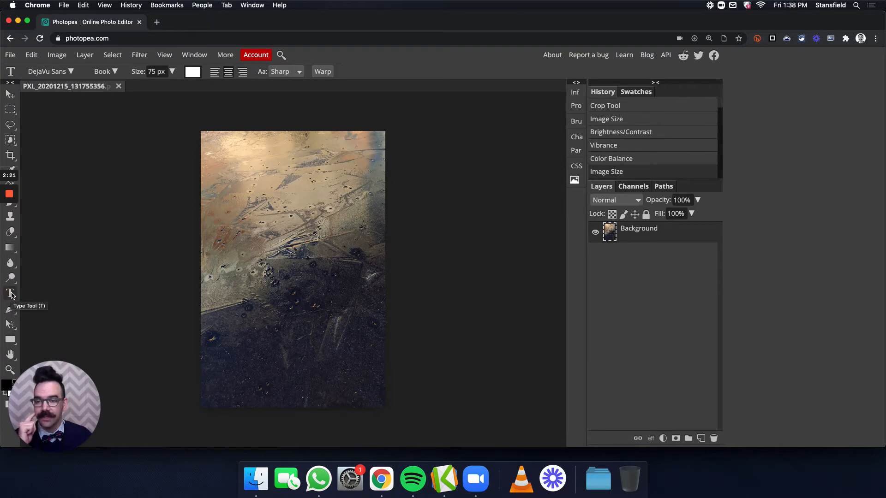
pyautogui.moveTo(95, 245)
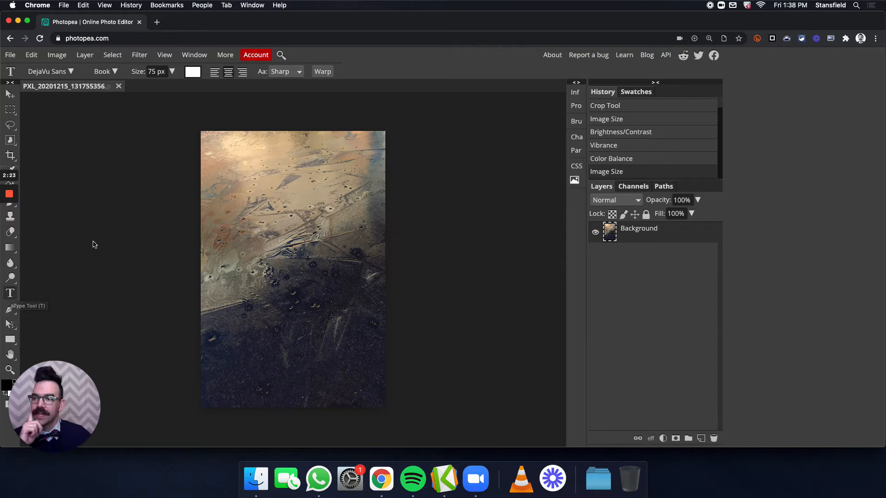
pyautogui.moveTo(18, 84)
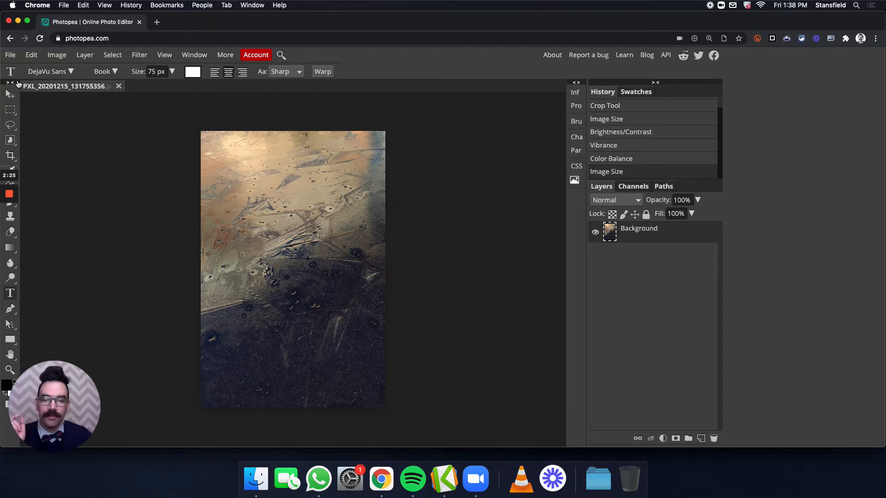
pyautogui.moveTo(279, 130)
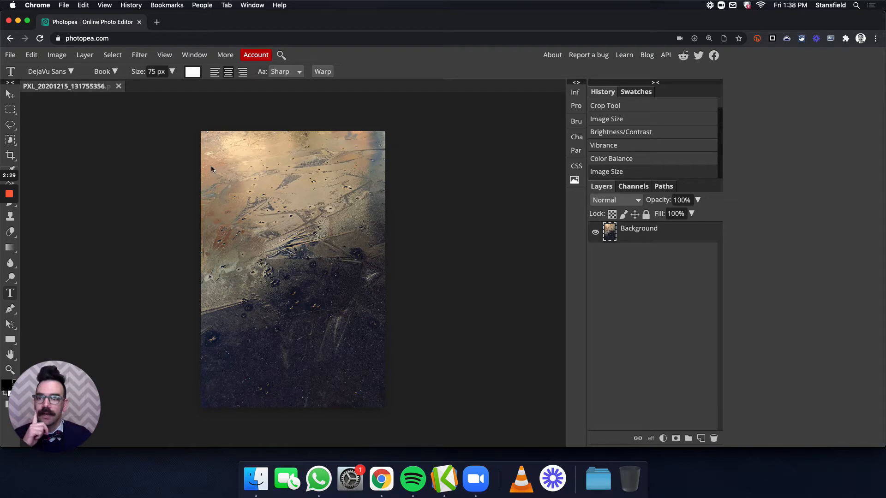
pyautogui.moveTo(208, 172)
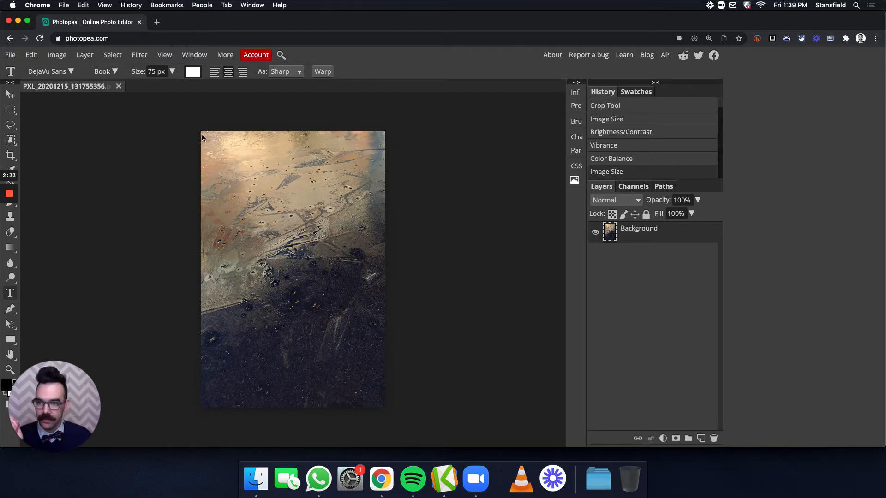
pyautogui.moveTo(193, 150)
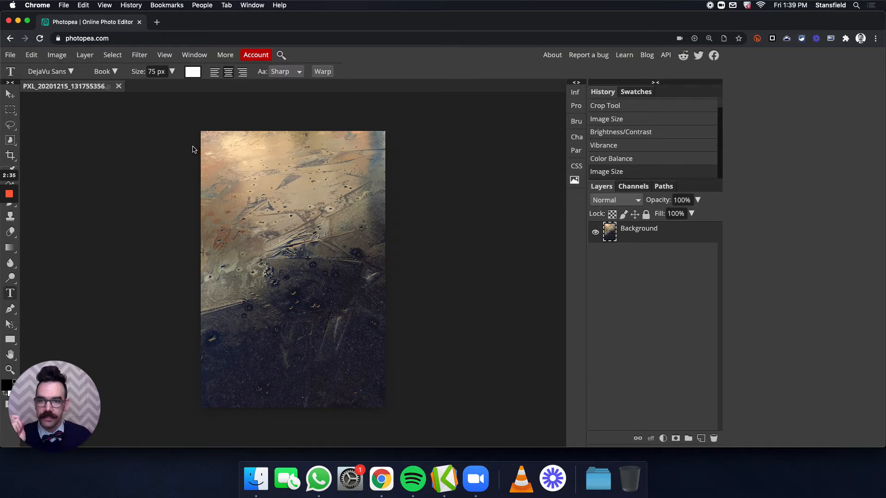
pyautogui.moveTo(189, 115)
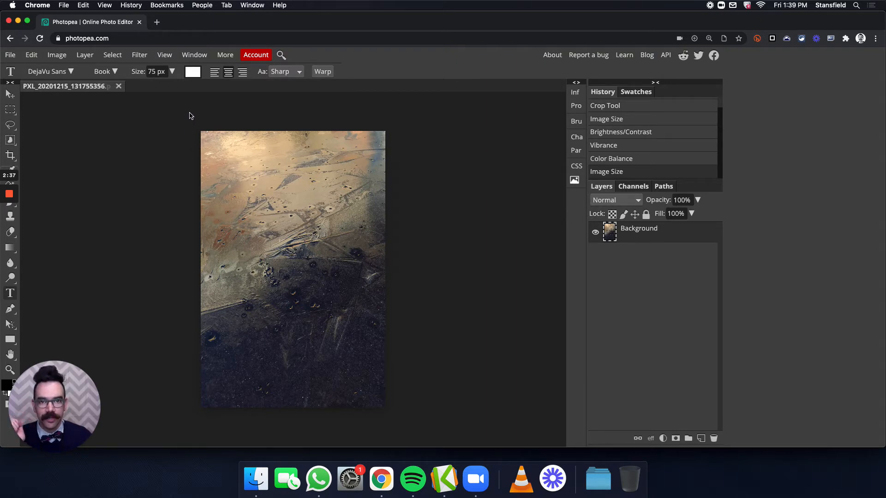
pyautogui.moveTo(167, 118)
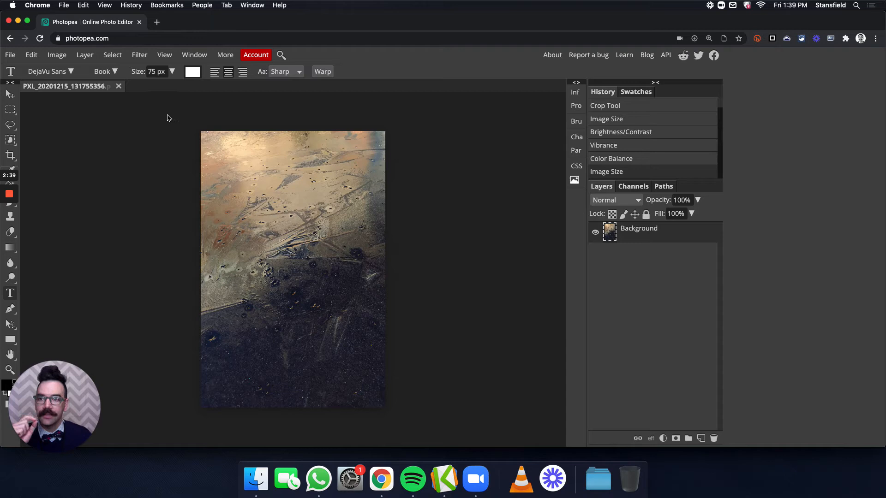
pyautogui.moveTo(349, 75)
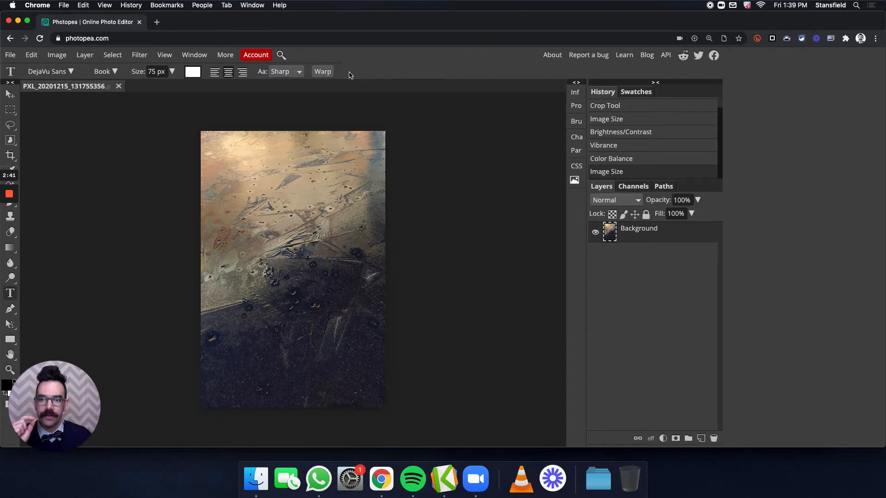
pyautogui.moveTo(416, 78)
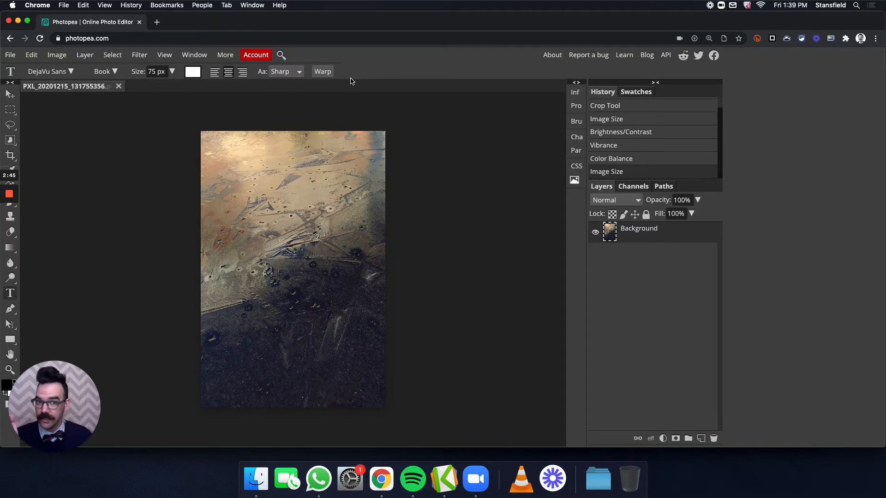
pyautogui.moveTo(385, 72)
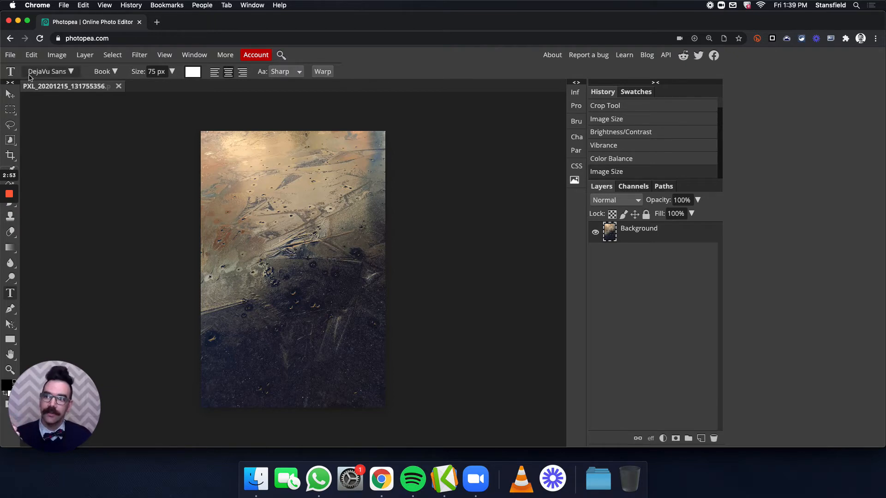
pyautogui.moveTo(459, 70)
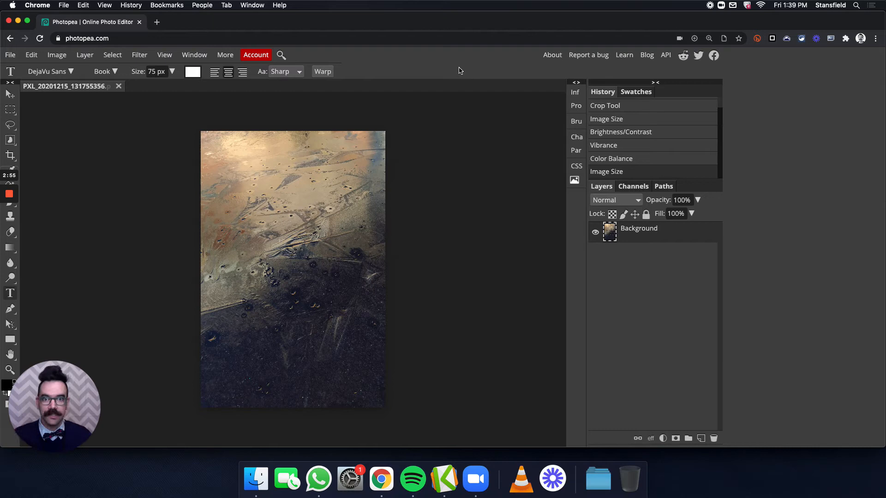
pyautogui.moveTo(356, 63)
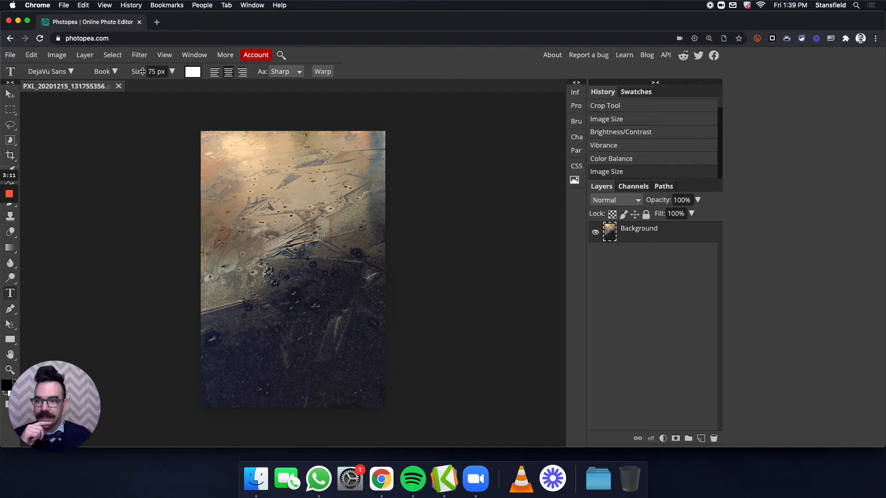
pyautogui.moveTo(128, 209)
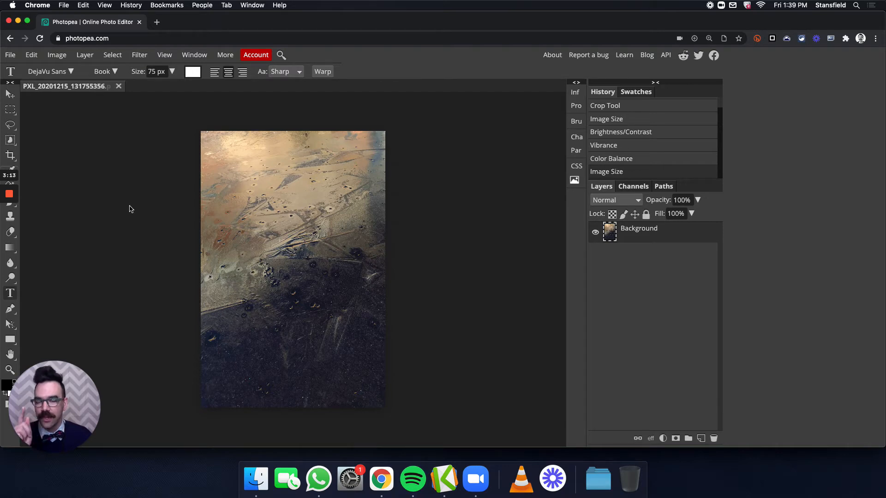
pyautogui.moveTo(136, 194)
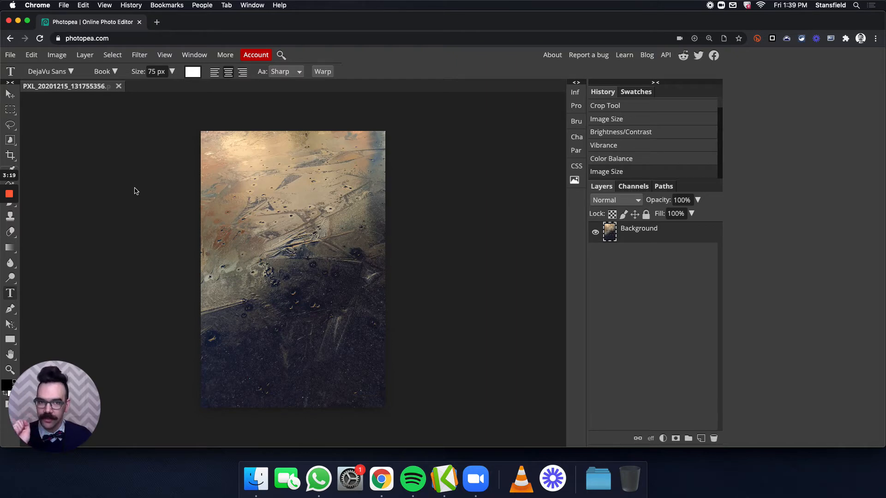
pyautogui.moveTo(137, 188)
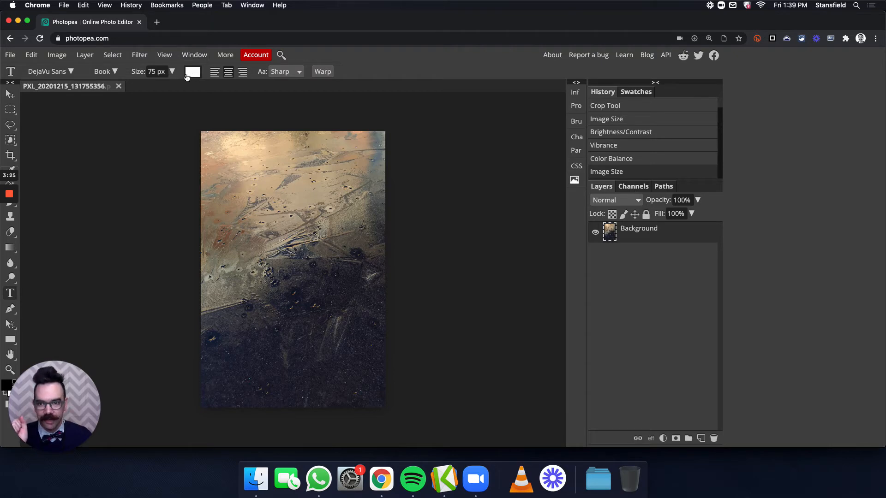
pyautogui.moveTo(215, 387)
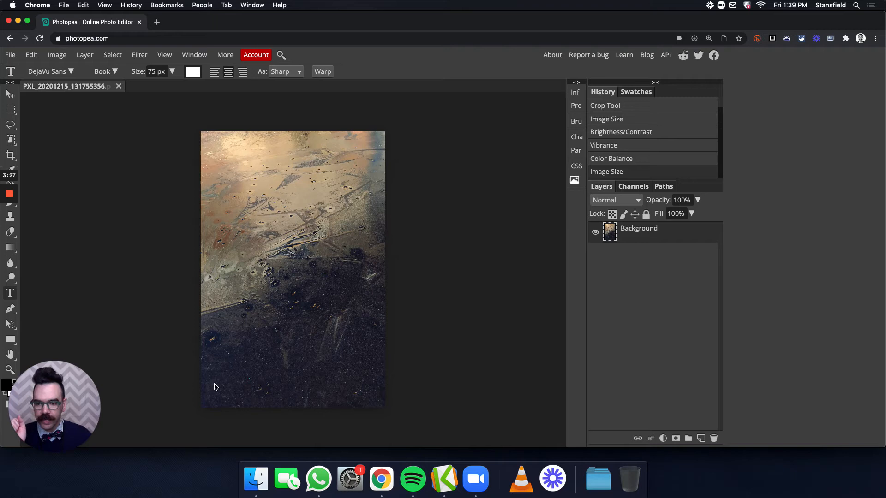
pyautogui.moveTo(266, 371)
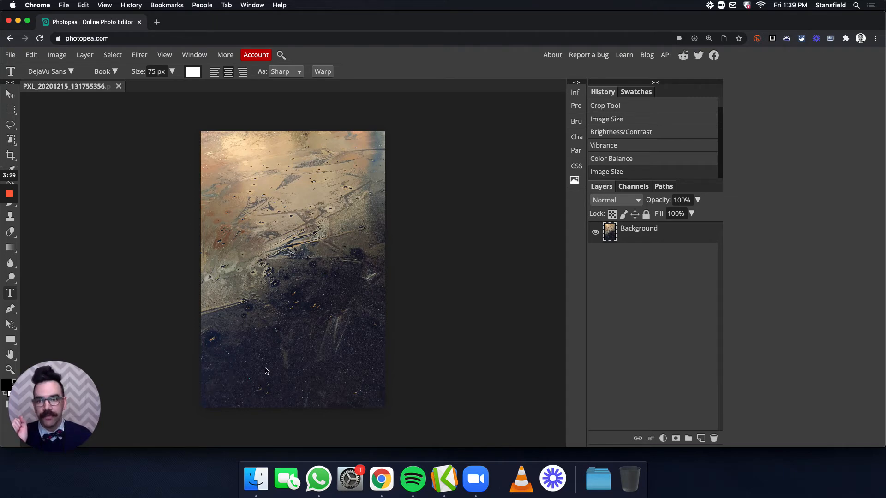
pyautogui.moveTo(213, 388)
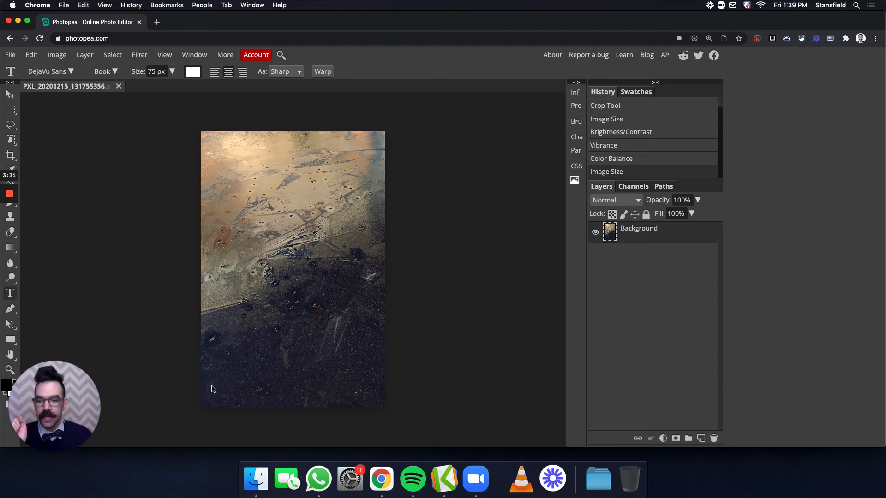
pyautogui.moveTo(225, 395)
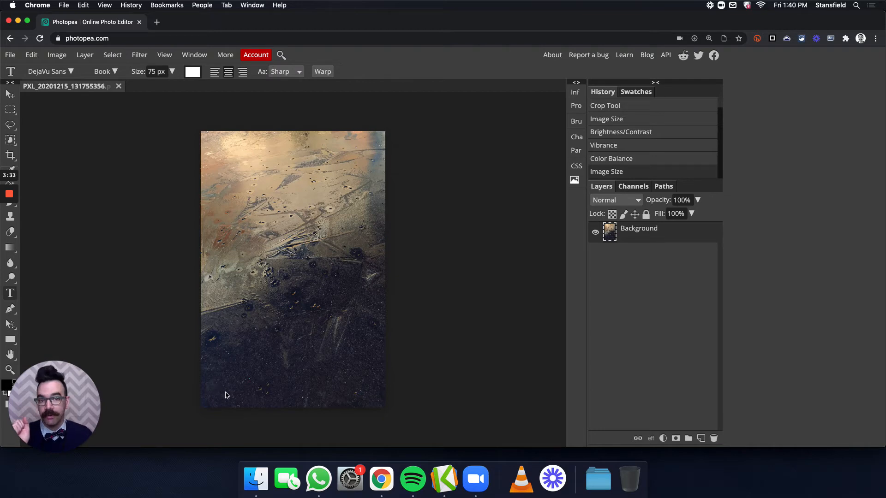
pyautogui.moveTo(183, 86)
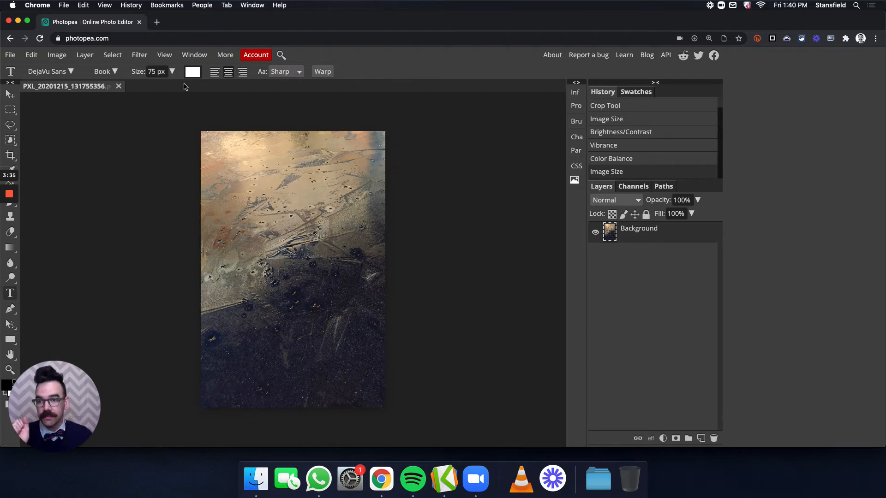
pyautogui.moveTo(310, 385)
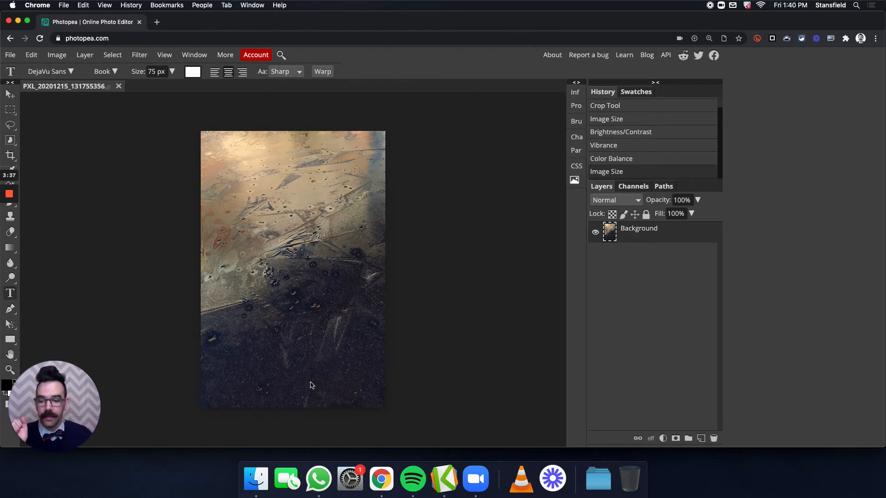
pyautogui.moveTo(381, 360)
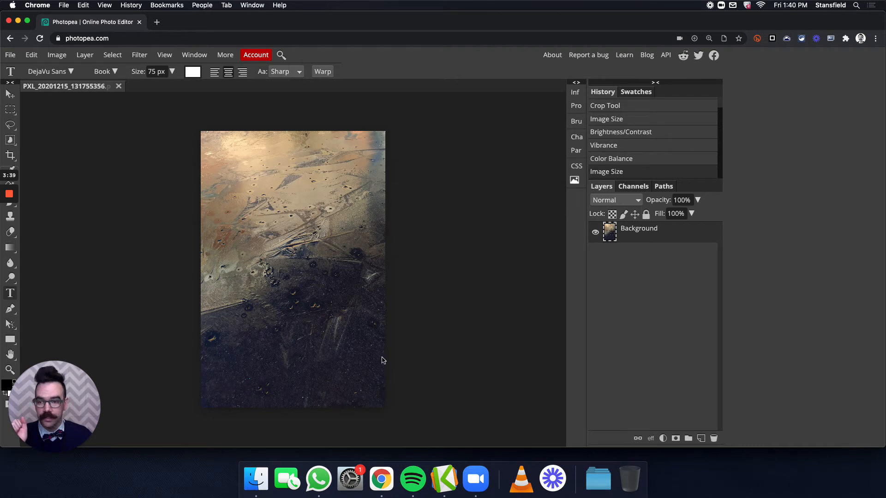
# Set the caption text colour to pure white (ffffff) in the Color Picker after trying red and black.
pyautogui.click(192, 72)
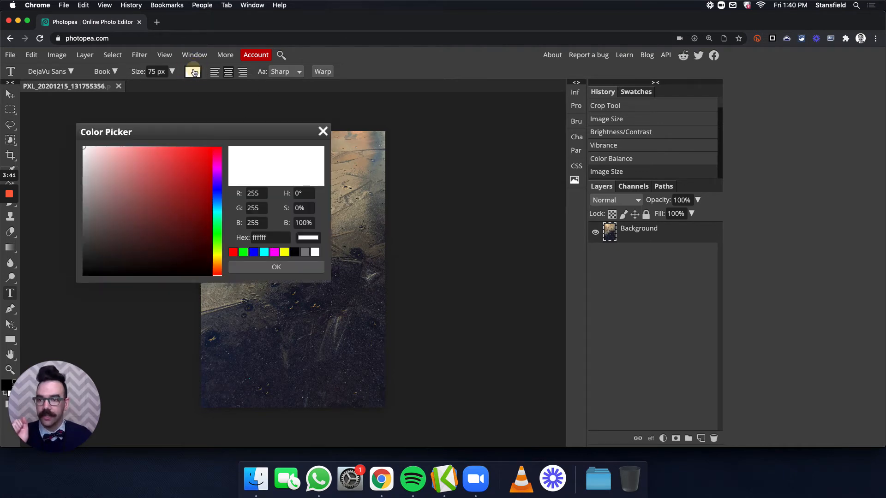
pyautogui.click(195, 163)
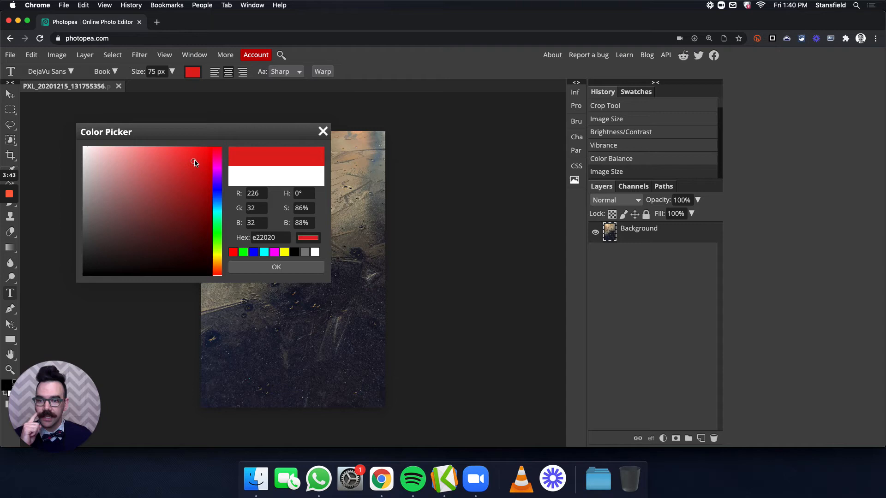
pyautogui.click(194, 159)
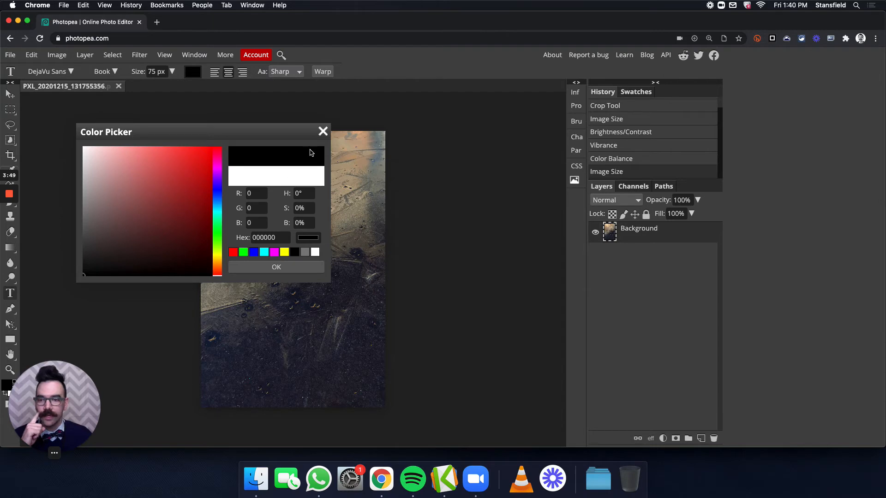
pyautogui.click(85, 148)
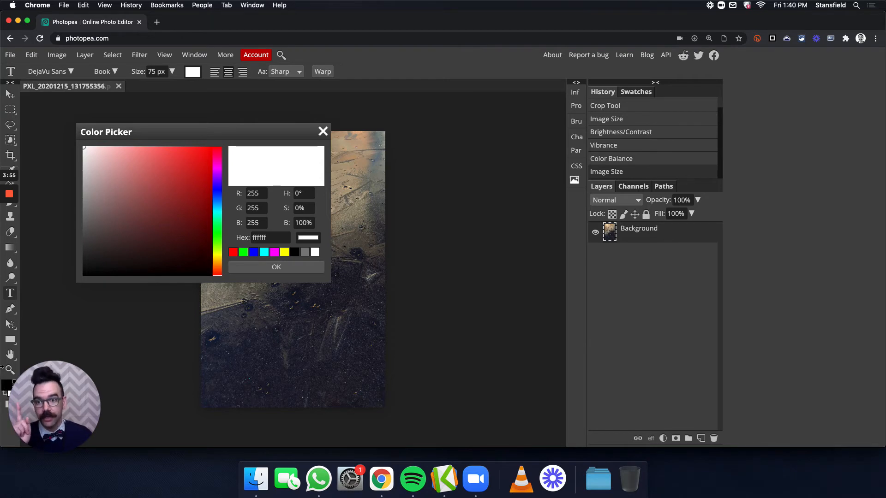
pyautogui.moveTo(208, 163)
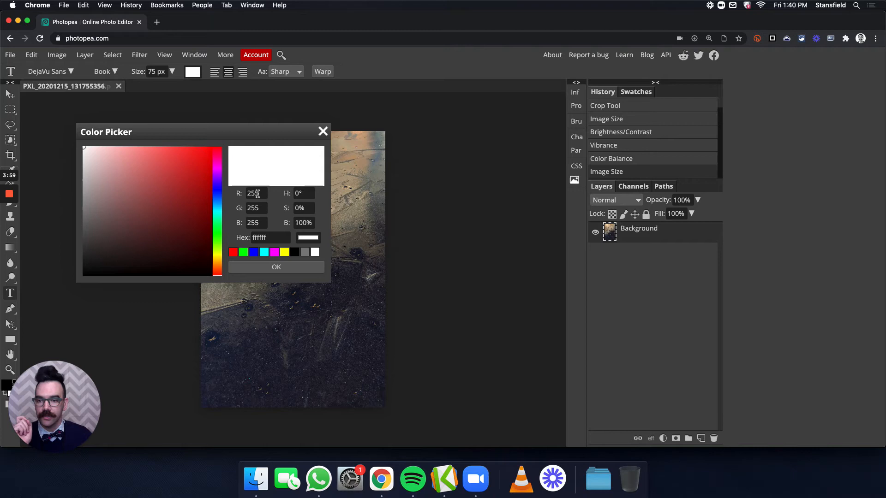
pyautogui.moveTo(239, 223)
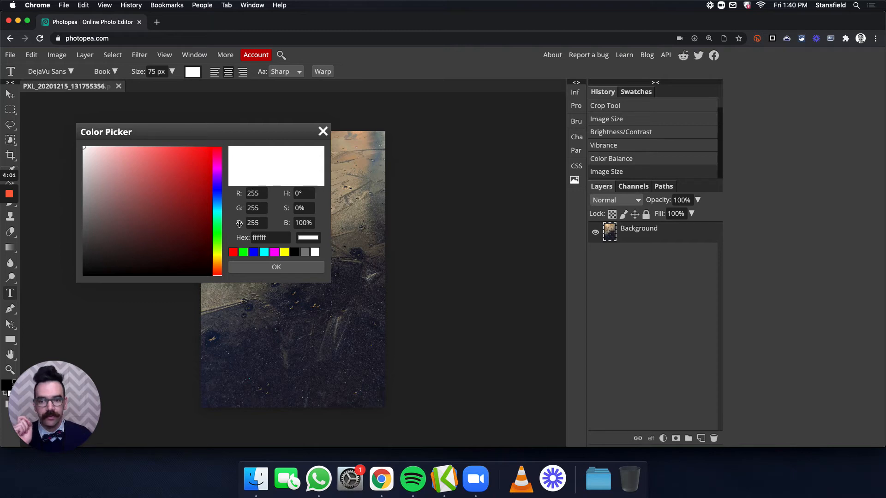
pyautogui.moveTo(118, 249)
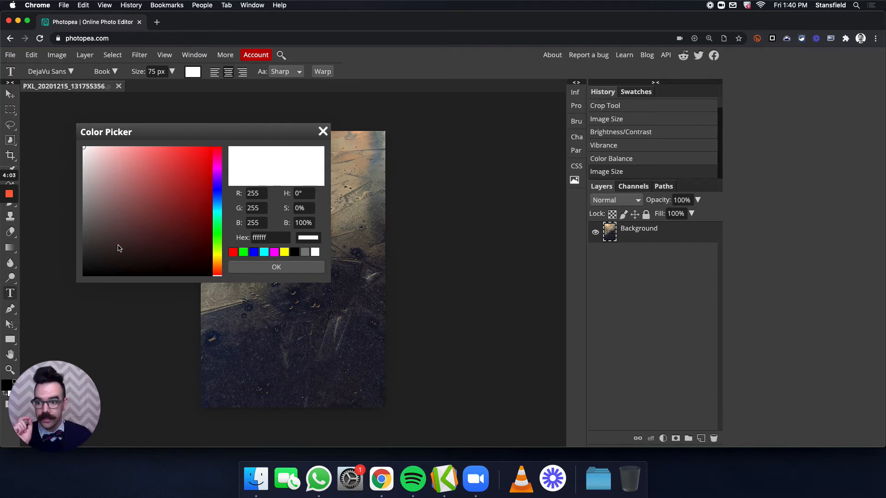
pyautogui.click(83, 275)
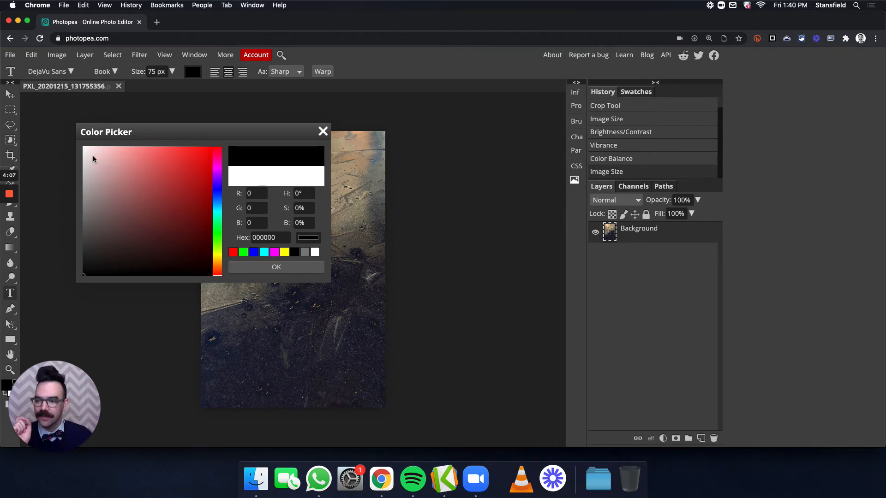
pyautogui.click(276, 267)
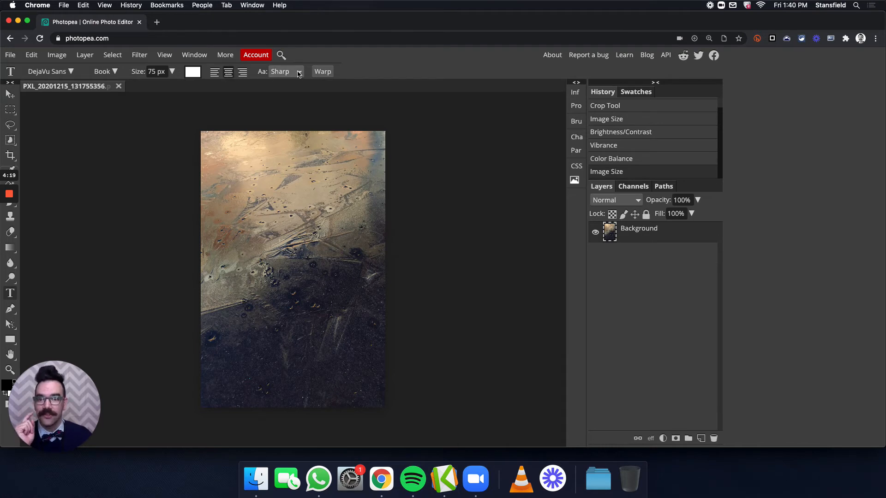
pyautogui.moveTo(38, 222)
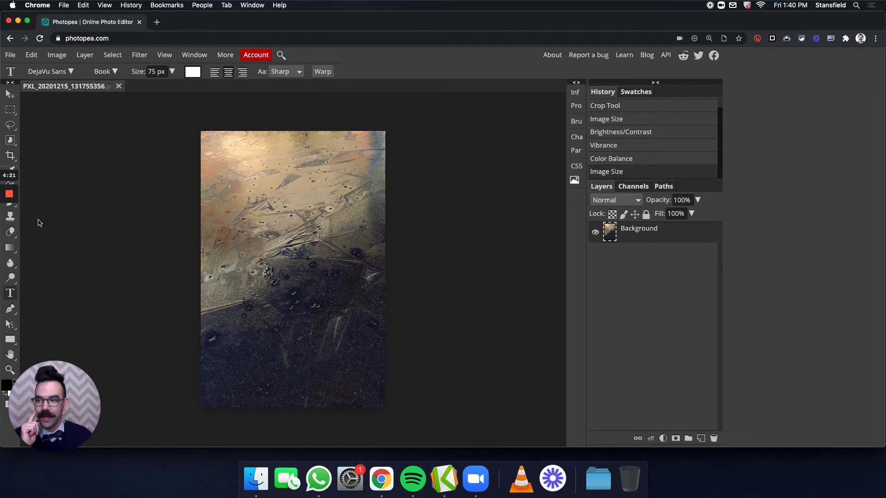
pyautogui.moveTo(202, 411)
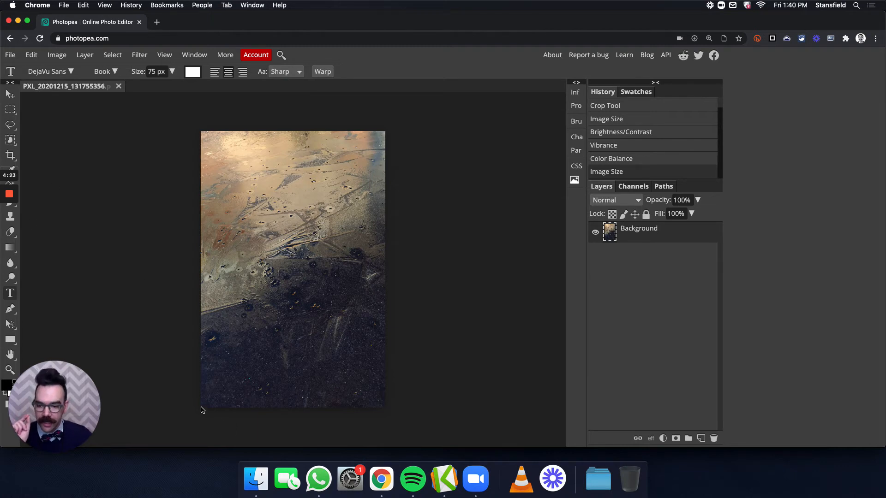
pyautogui.moveTo(215, 405)
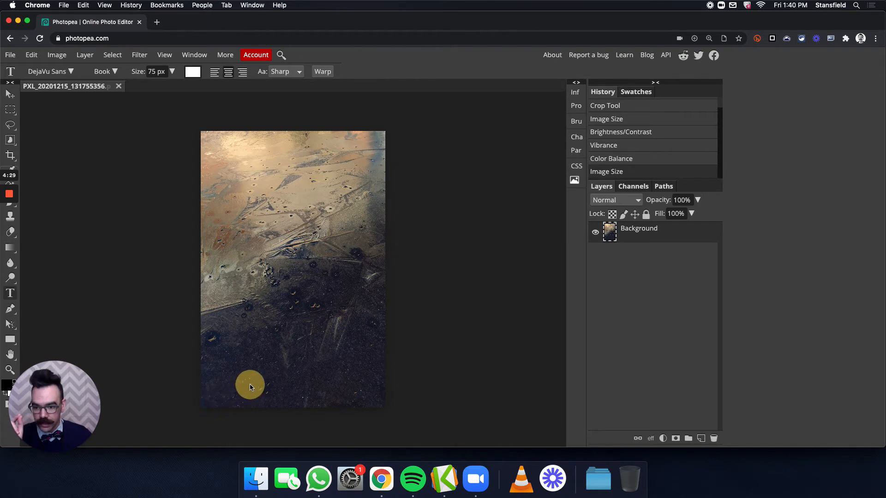
# Drag out a new text box spanning the bottom edge of the photo as Text layer 1.
pyautogui.click(250, 386)
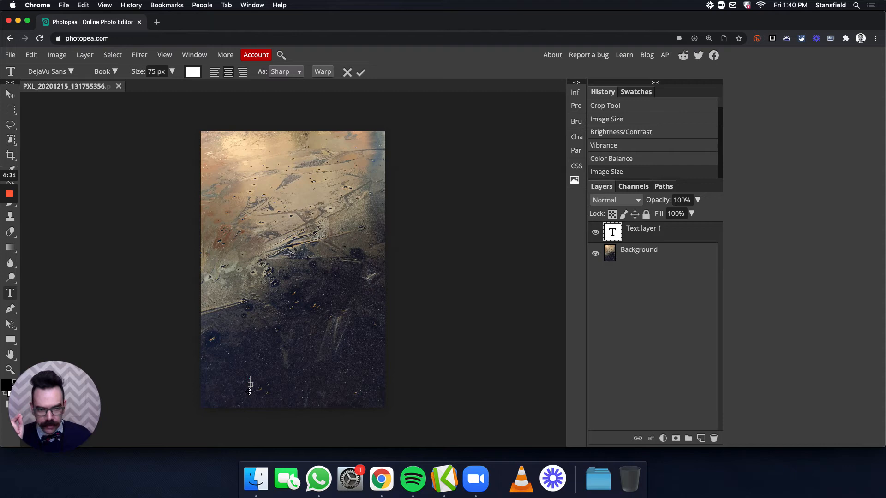
pyautogui.moveTo(271, 382)
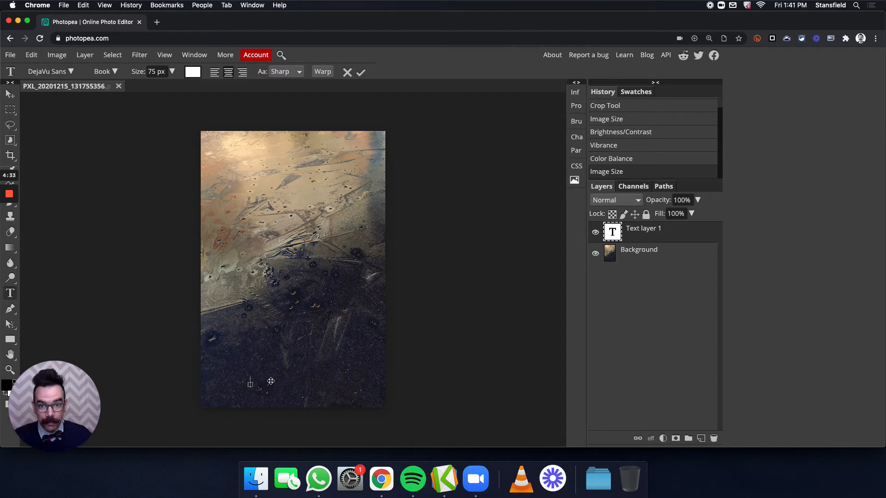
pyautogui.click(360, 73)
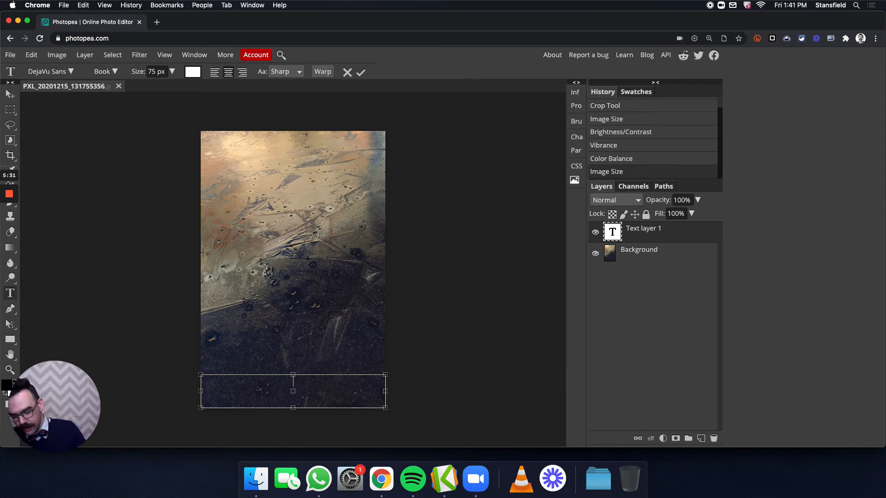
# Enter the caption 'Photo by Mr. Stansfield' in the bottom text box.
pyautogui.write('Photo b')
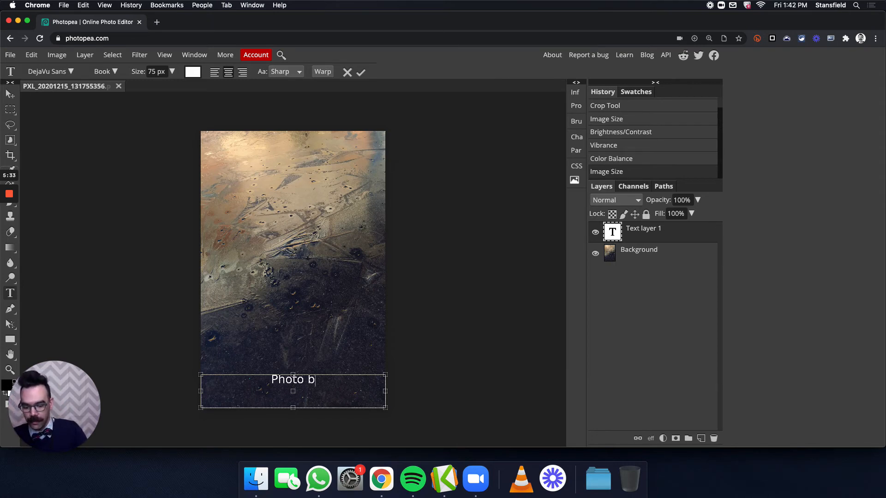
pyautogui.write('y')
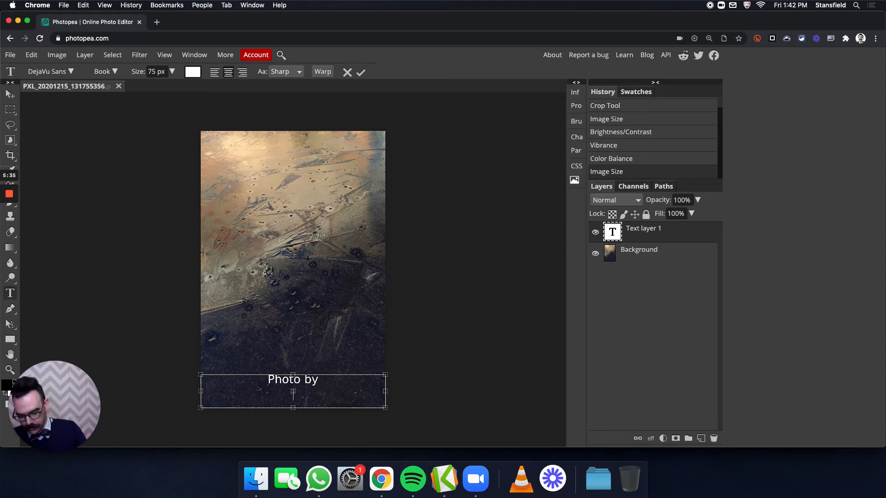
pyautogui.write('Mr')
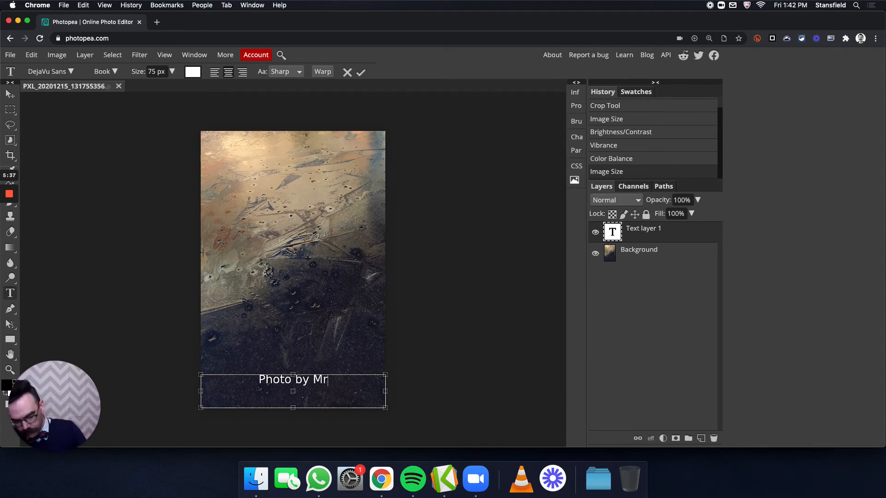
pyautogui.write('. Stans')
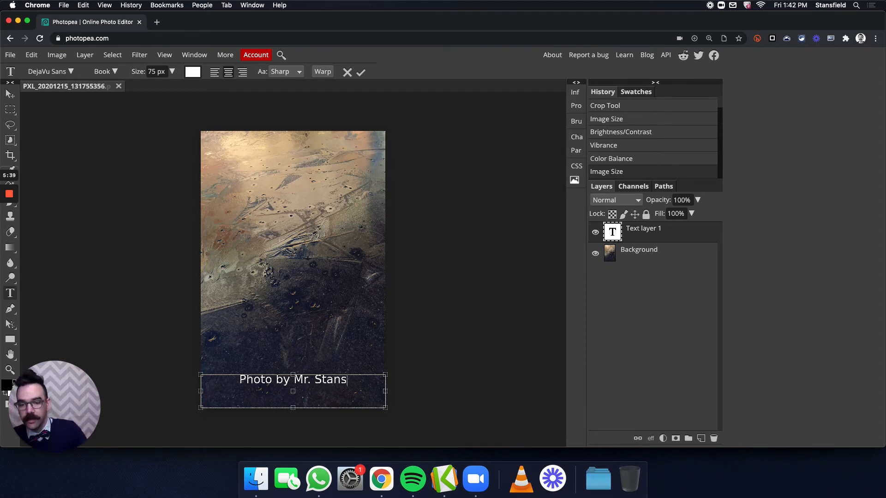
pyautogui.write('field')
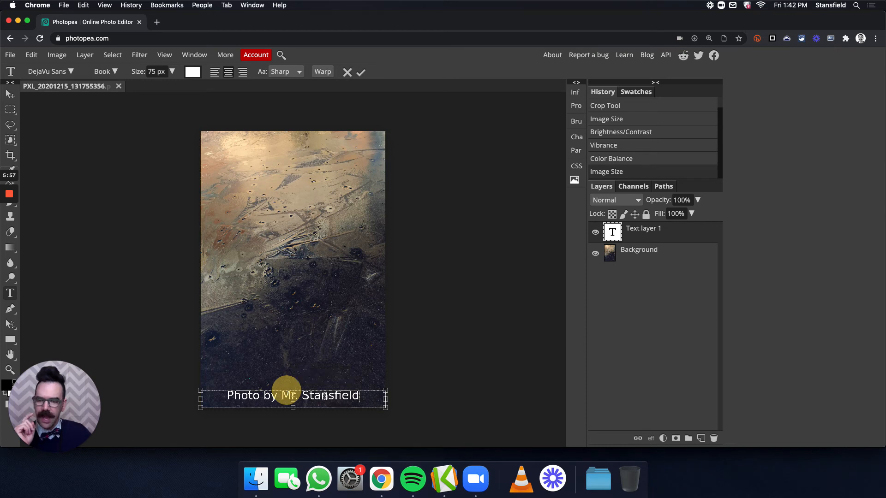
pyautogui.moveTo(320, 388)
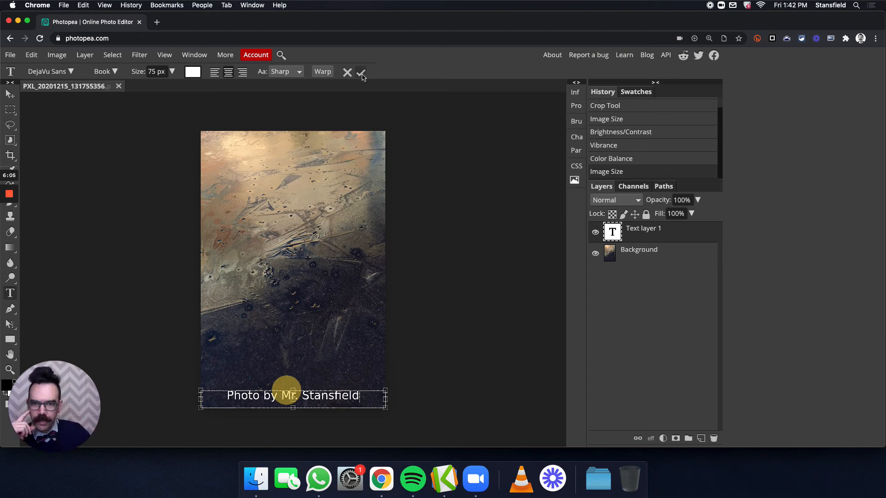
# Commit the caption so it becomes the text layer 'Photo by Mr. Stansfield'.
pyautogui.click(362, 73)
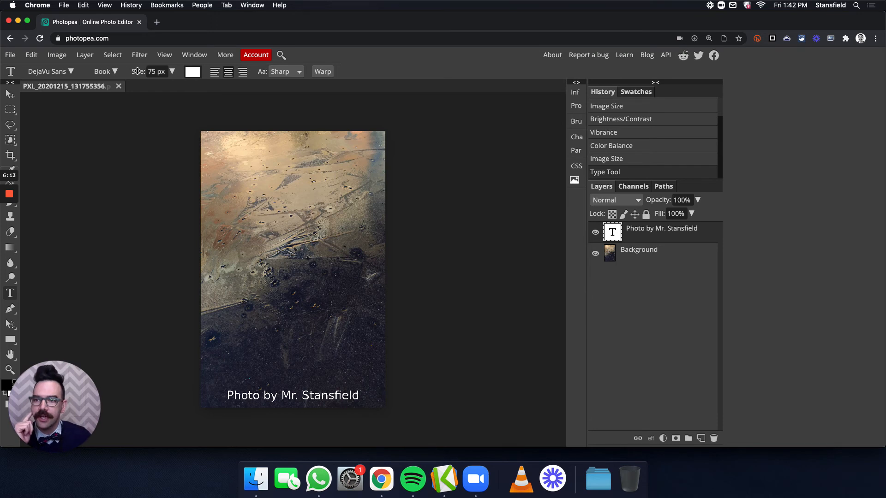
pyautogui.moveTo(584, 252)
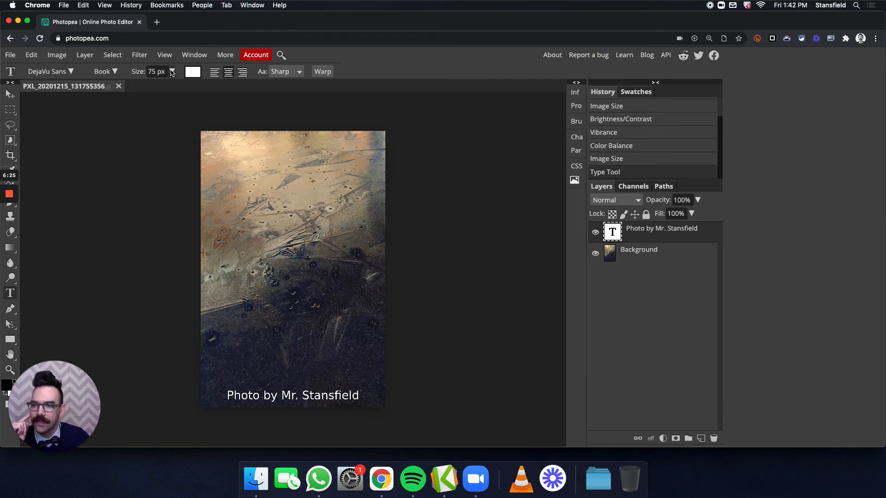
# Raise the caption font size from 75 px to 92 px.
pyautogui.click(172, 72)
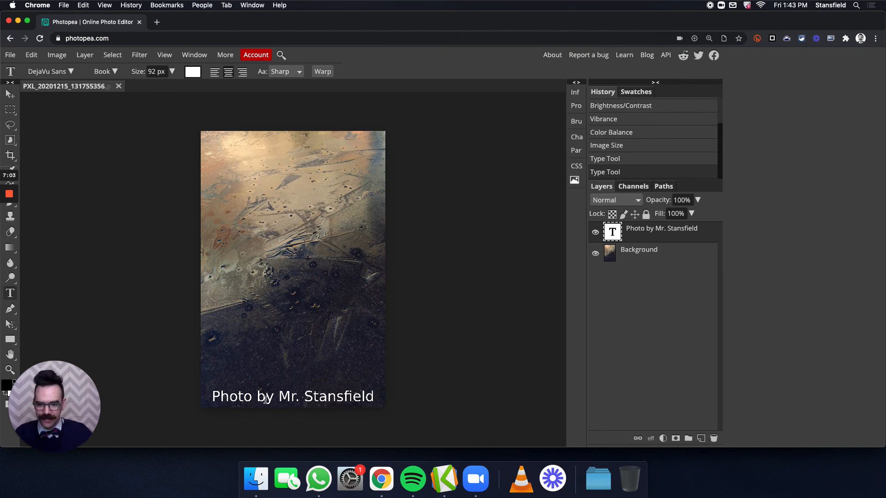
pyautogui.moveTo(432, 355)
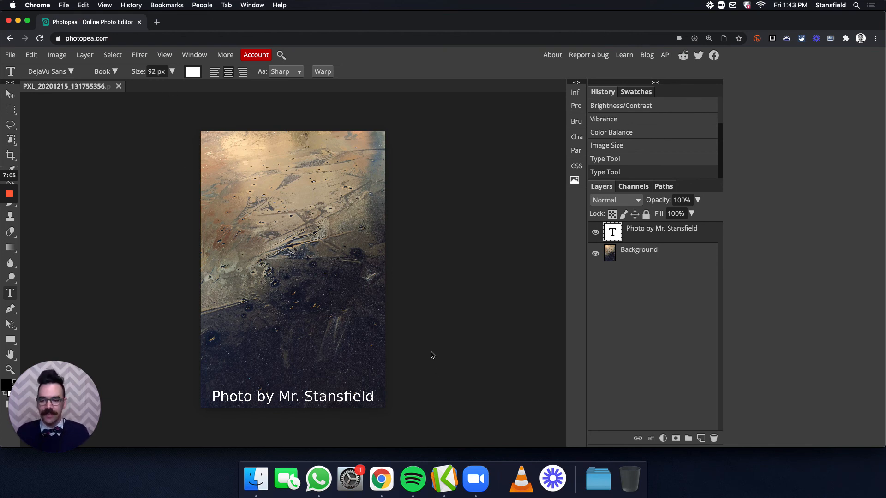